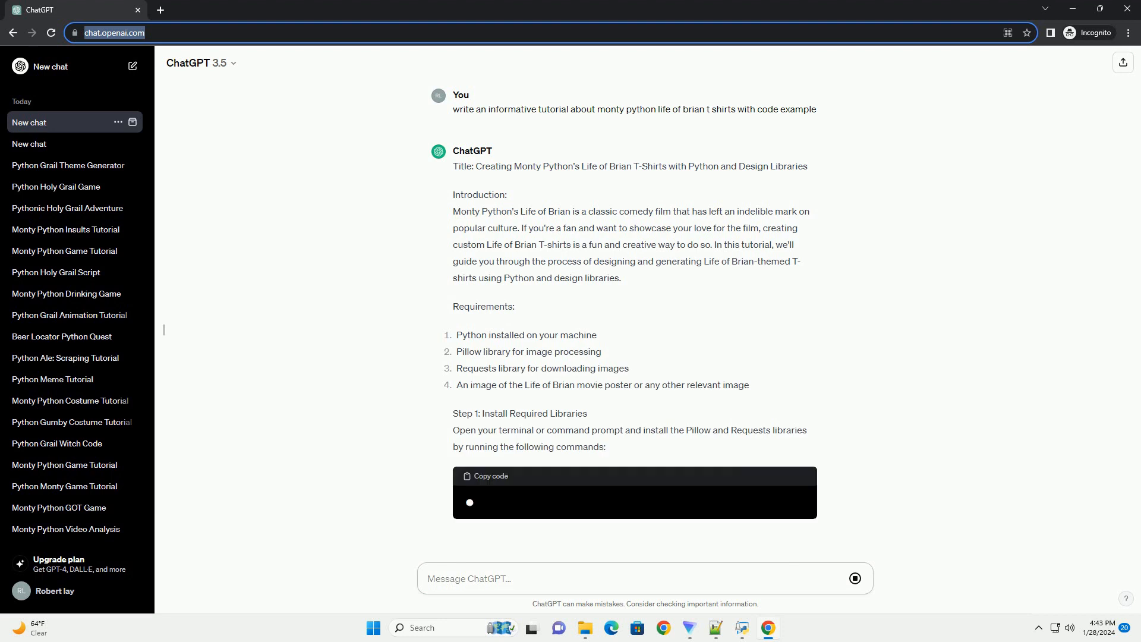
# - Scroll through the streaming tutorial's install, download and design code steps into Step 4
pyautogui.scroll(-3)
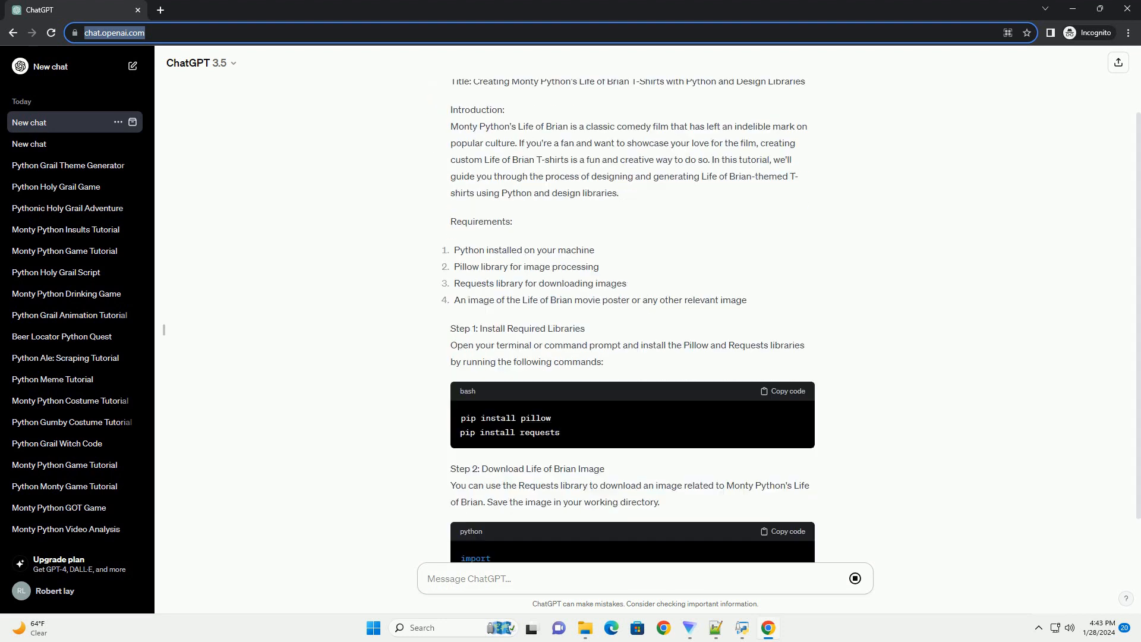
pyautogui.scroll(-3)
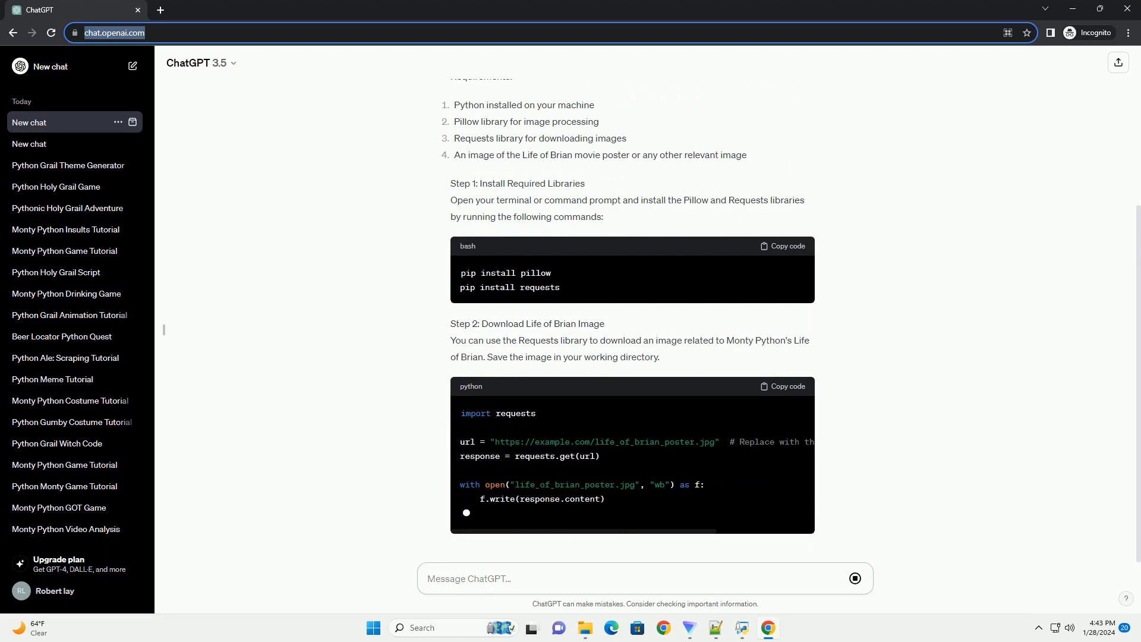
pyautogui.scroll(-3)
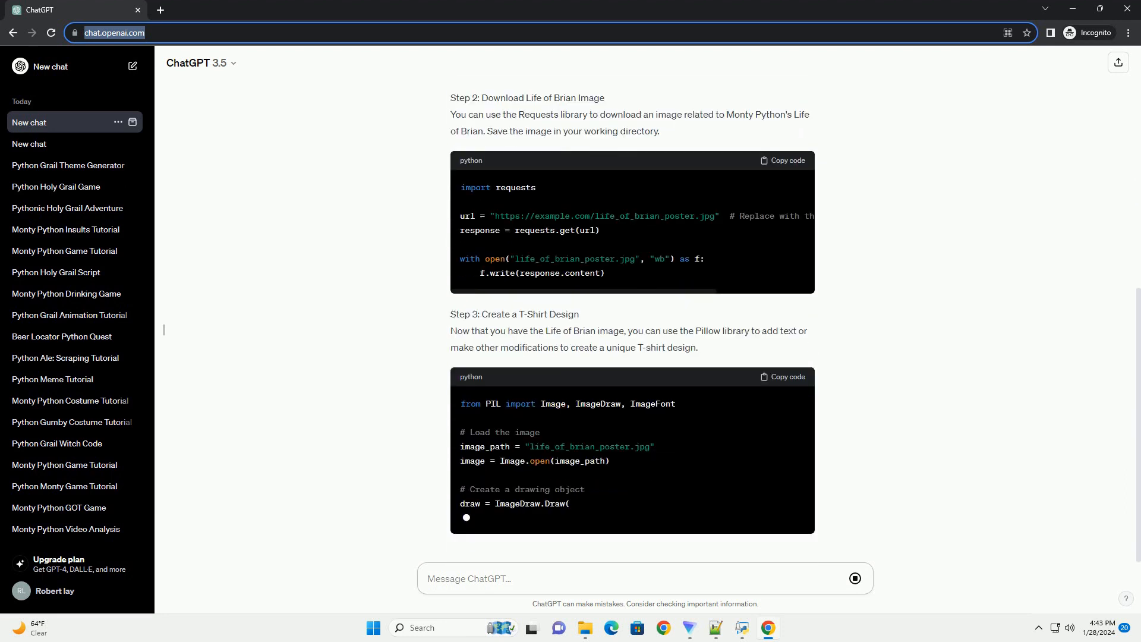
pyautogui.scroll(-3)
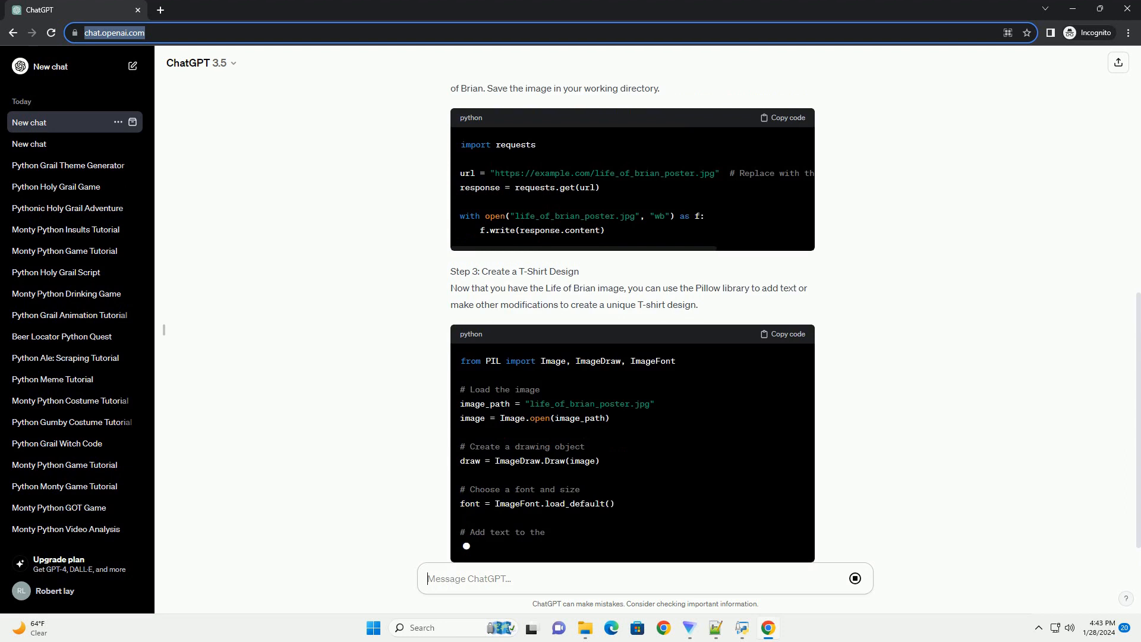
pyautogui.scroll(-3)
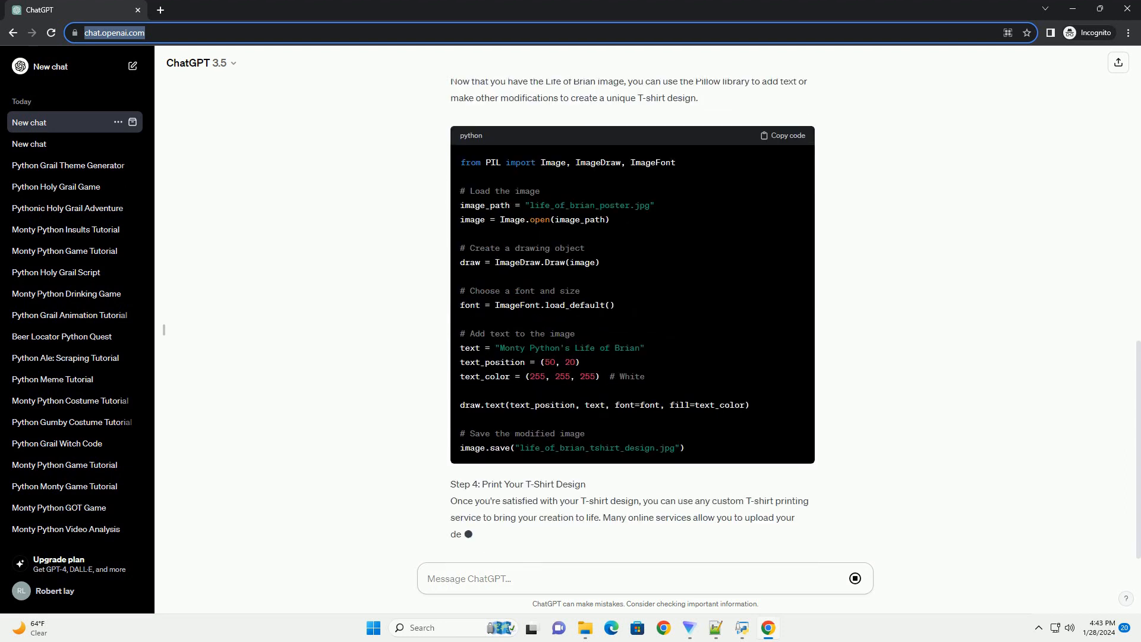
pyautogui.scroll(-3)
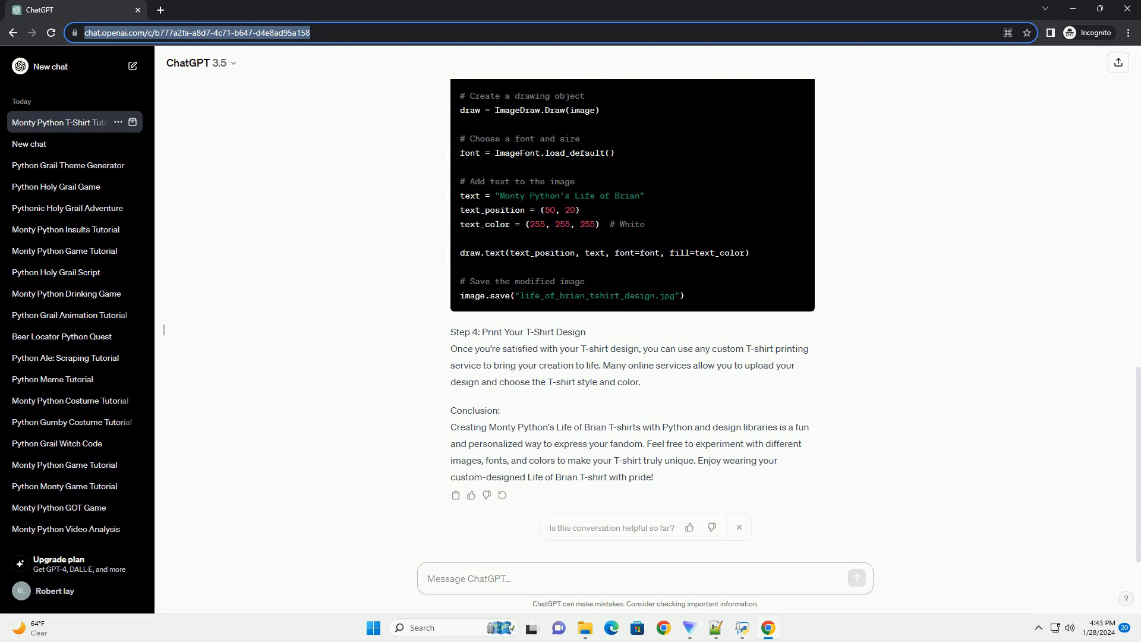
# - Once the tutorial completes with printing and conclusion, focus the Message ChatGPT input box
pyautogui.click(641, 578)
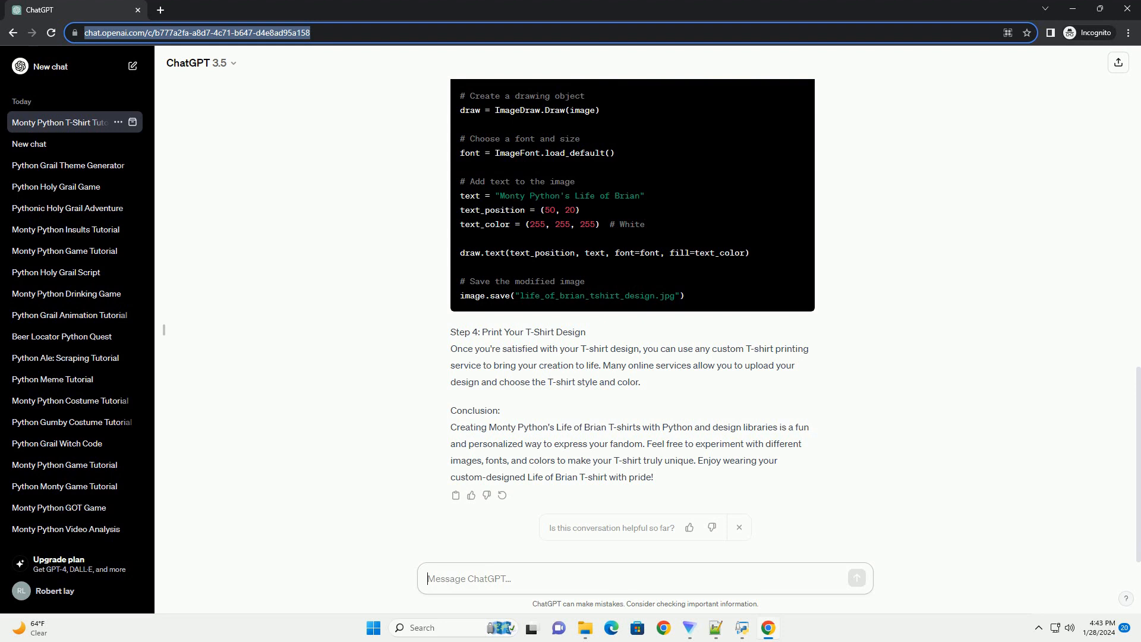